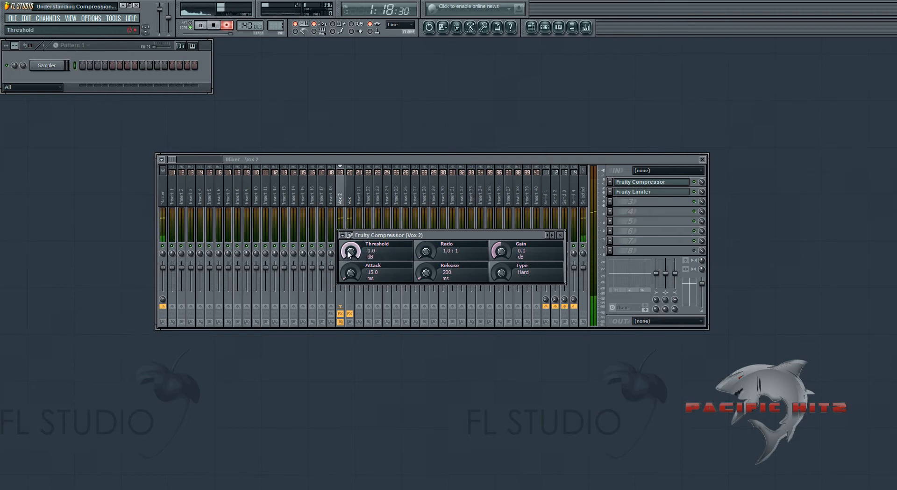
Step: Lower the Fruity Compressor threshold on the Vox 2 track to -12 dB
{"action": "left_click_drag", "start_coordinate": [349, 250], "coordinate": [376, 272]}
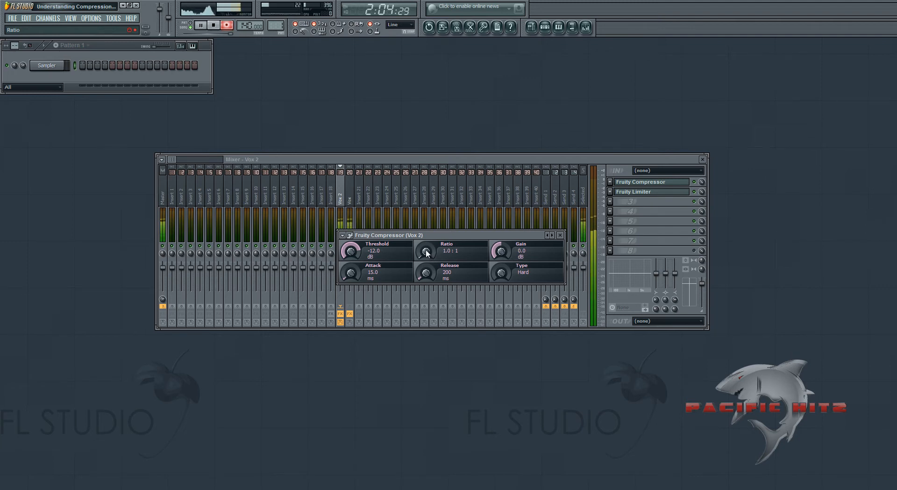
Step: Raise the compressor ratio past 2:1 and settle it at 4.0:1
{"action": "left_click_drag", "start_coordinate": [426, 251], "coordinate": [426, 237]}
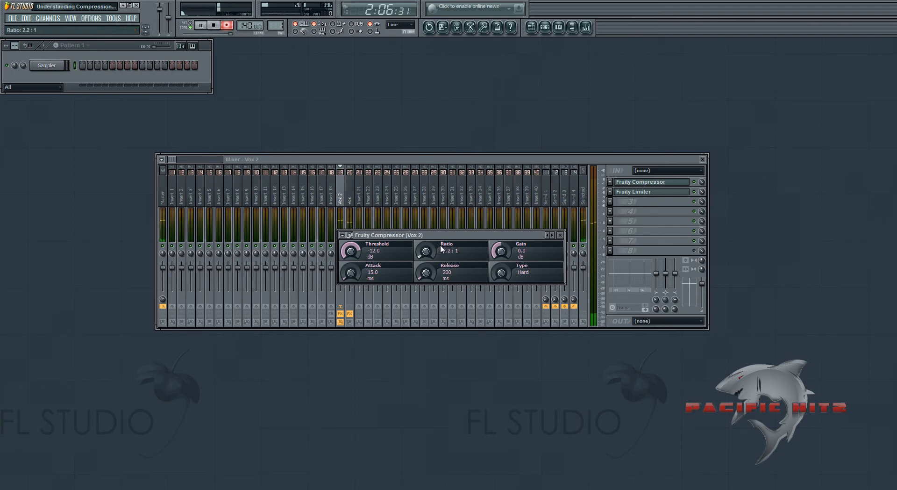
{"action": "left_click_drag", "start_coordinate": [428, 250], "coordinate": [428, 255]}
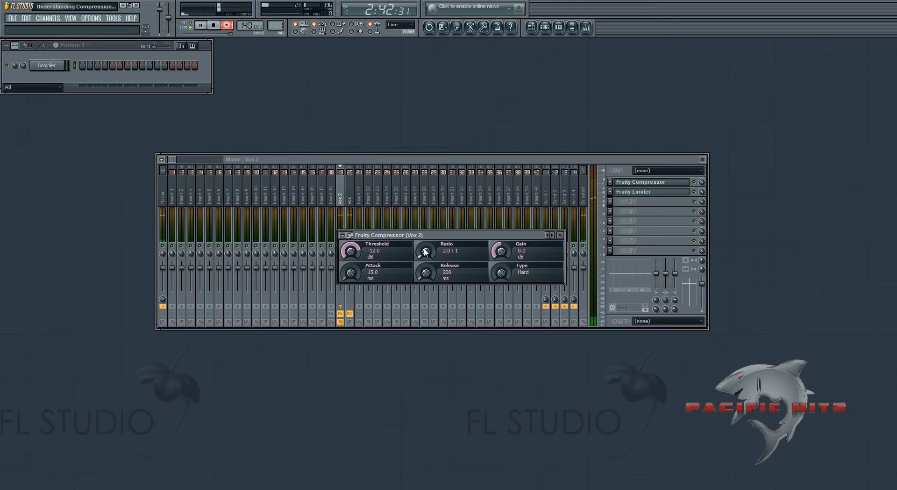
{"action": "left_click_drag", "start_coordinate": [426, 250], "coordinate": [426, 235]}
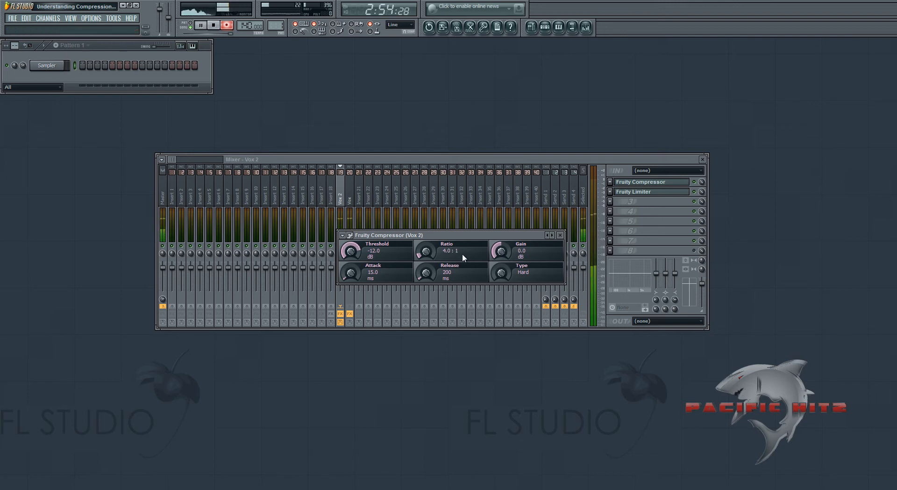
{"action": "mouse_move", "coordinate": [426, 250]}
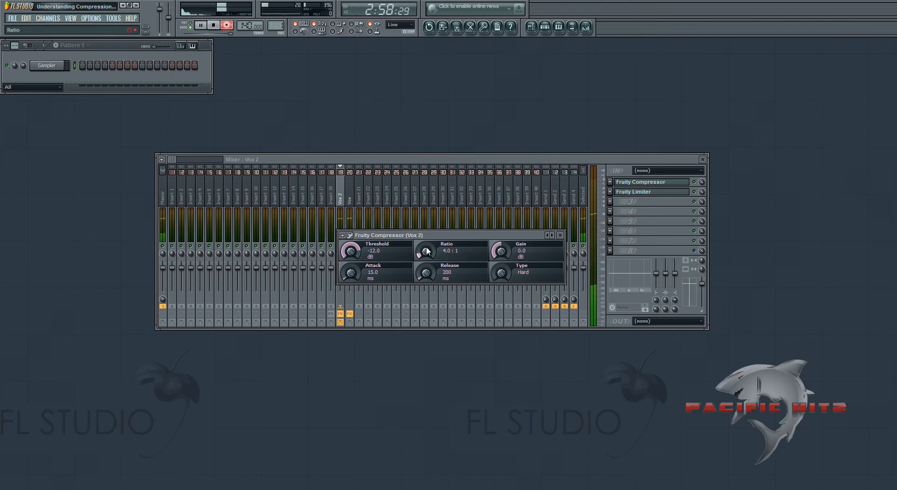
{"action": "mouse_move", "coordinate": [433, 194]}
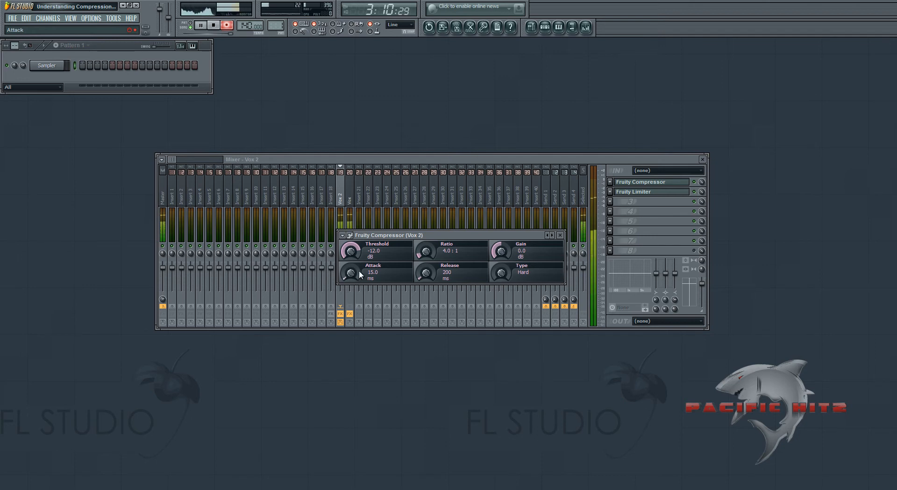
Step: Sweep the attack from about 29 ms down to 0 ms, then leave it near 78 ms
{"action": "left_click_drag", "start_coordinate": [349, 273], "coordinate": [351, 263]}
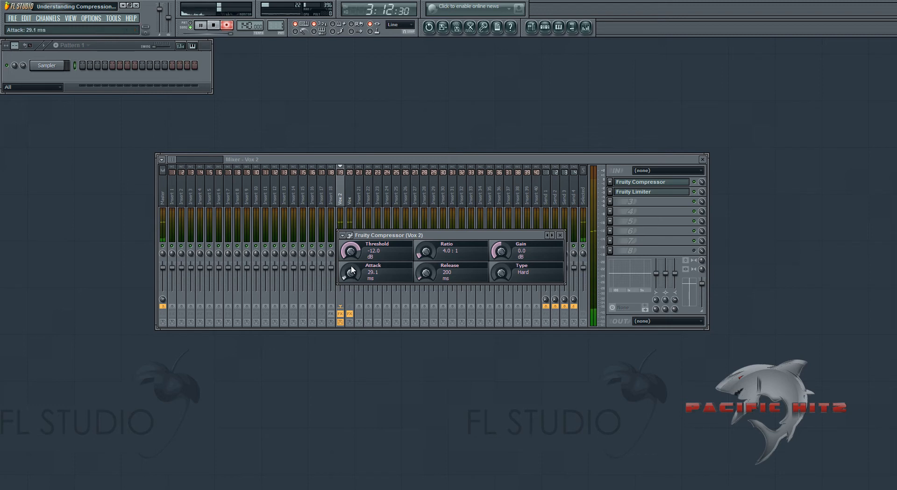
{"action": "left_click_drag", "start_coordinate": [349, 272], "coordinate": [351, 269]}
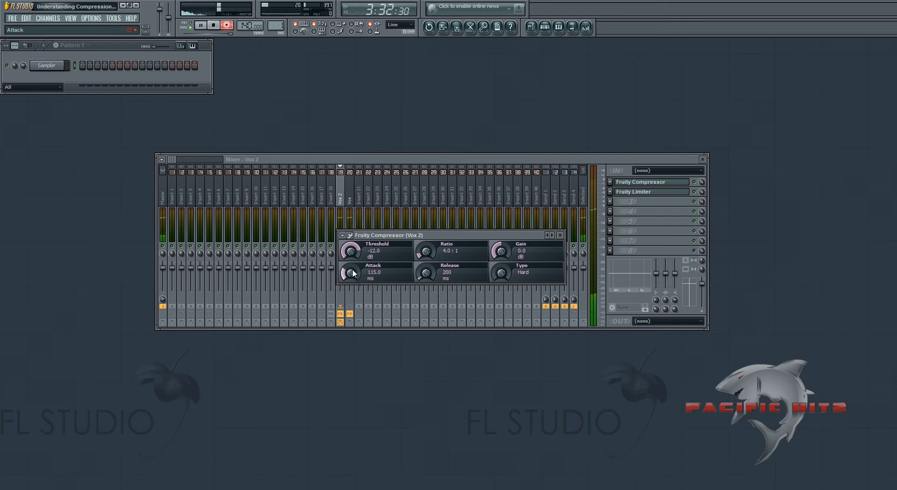
{"action": "left_click_drag", "start_coordinate": [349, 273], "coordinate": [350, 275]}
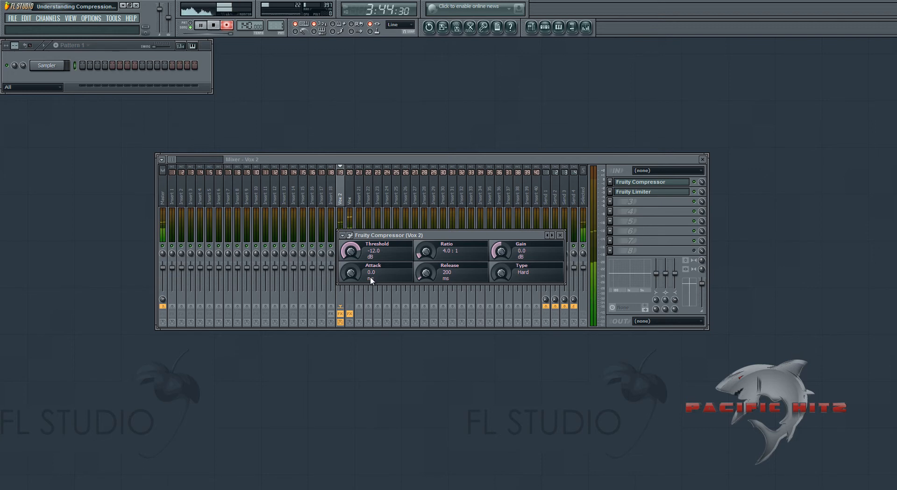
{"action": "mouse_move", "coordinate": [350, 273]}
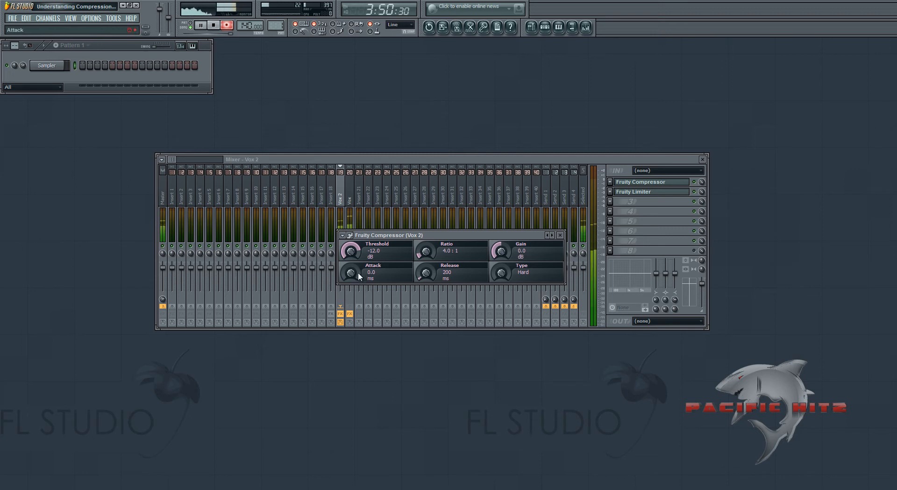
{"action": "left_click_drag", "start_coordinate": [348, 272], "coordinate": [348, 251]}
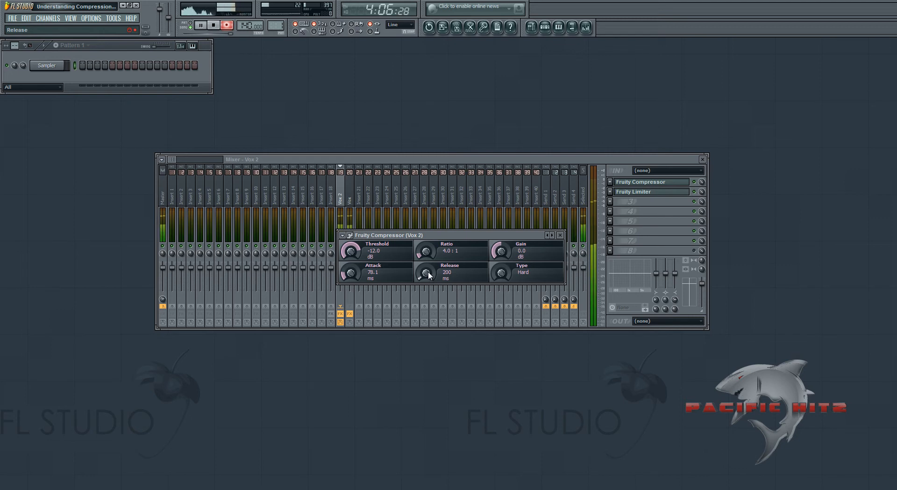
Step: Sweep the release through 122, 184 and 575 ms, then settle it at about 387 ms
{"action": "left_click_drag", "start_coordinate": [427, 273], "coordinate": [427, 280]}
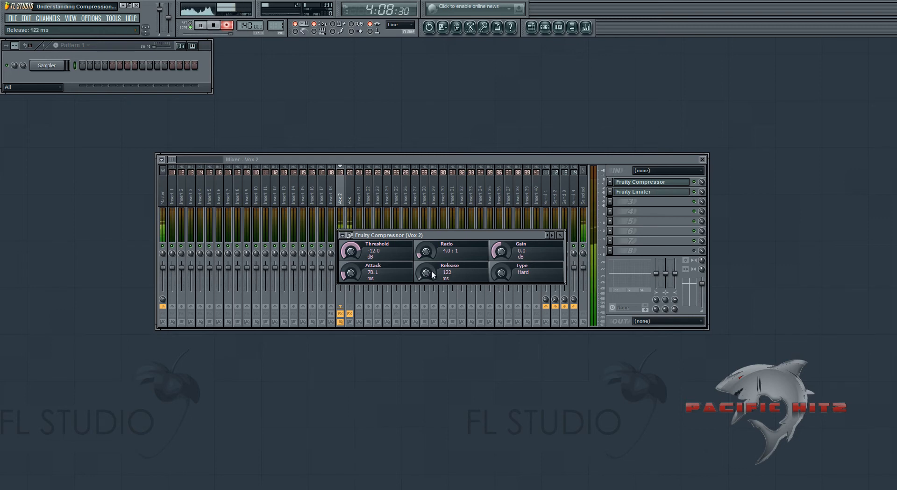
{"action": "left_click_drag", "start_coordinate": [437, 273], "coordinate": [440, 257]}
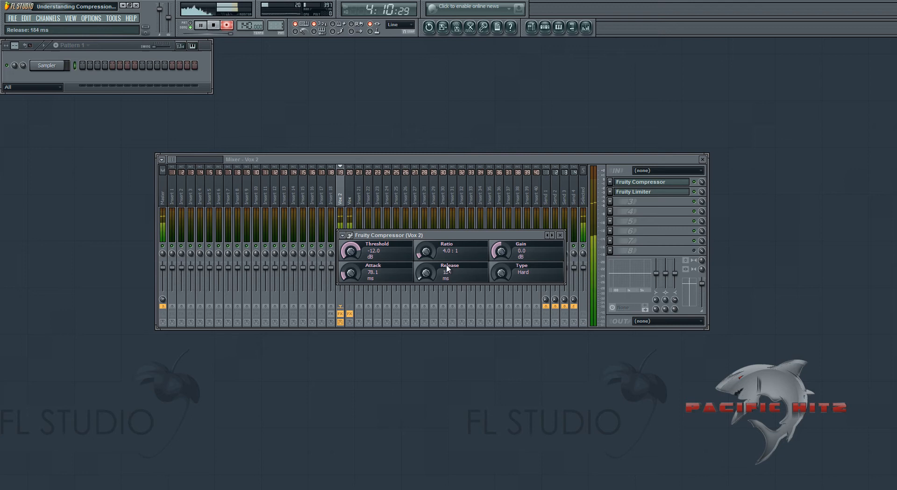
{"action": "left_click_drag", "start_coordinate": [428, 273], "coordinate": [452, 257]}
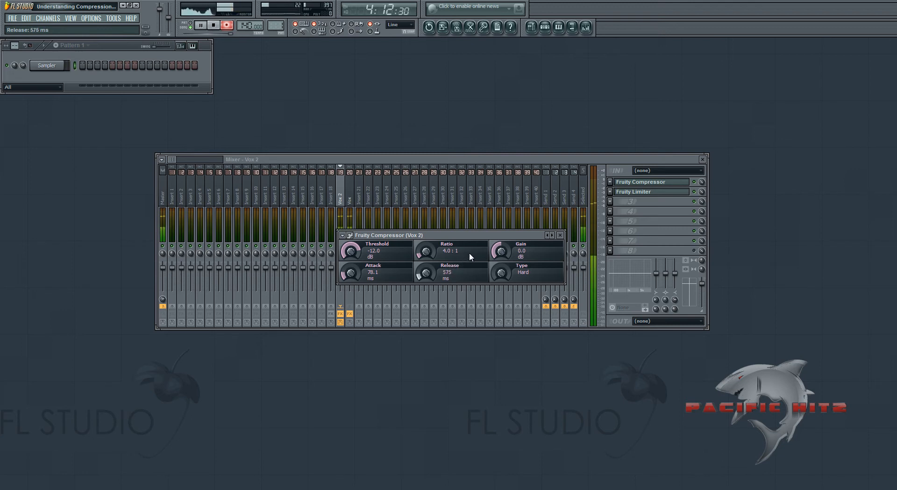
{"action": "left_click_drag", "start_coordinate": [427, 272], "coordinate": [427, 281]}
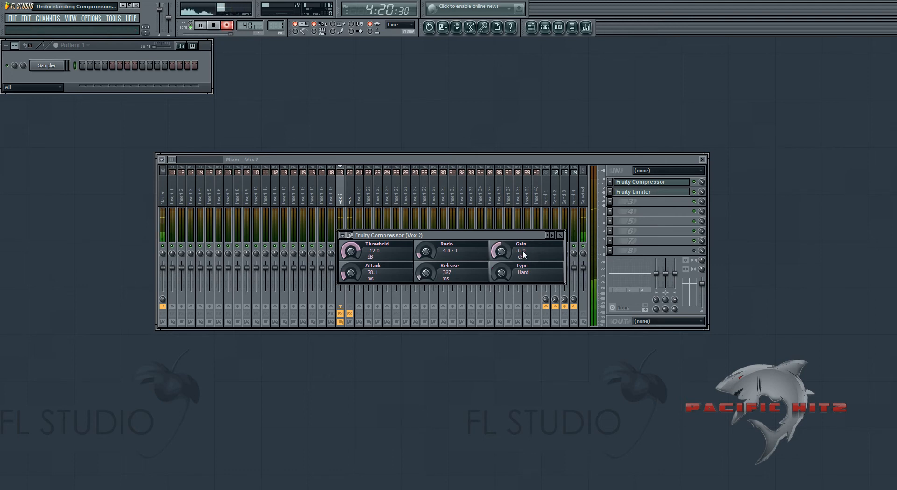
{"action": "left_click_drag", "start_coordinate": [502, 251], "coordinate": [503, 254]}
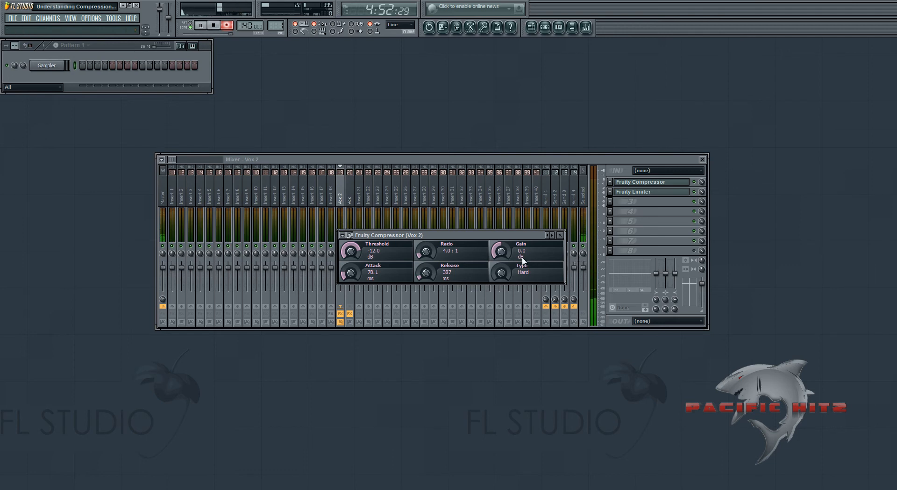
{"action": "left_click_drag", "start_coordinate": [501, 250], "coordinate": [502, 246]}
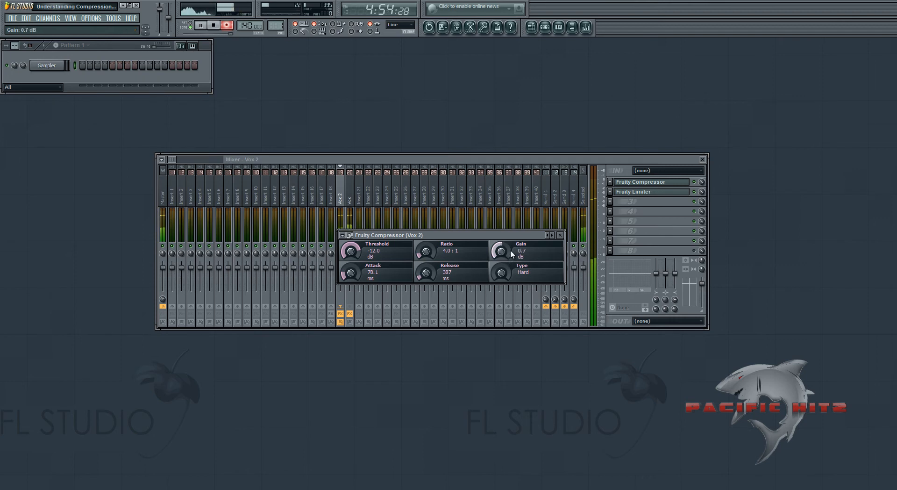
{"action": "right_click", "coordinate": [502, 251]}
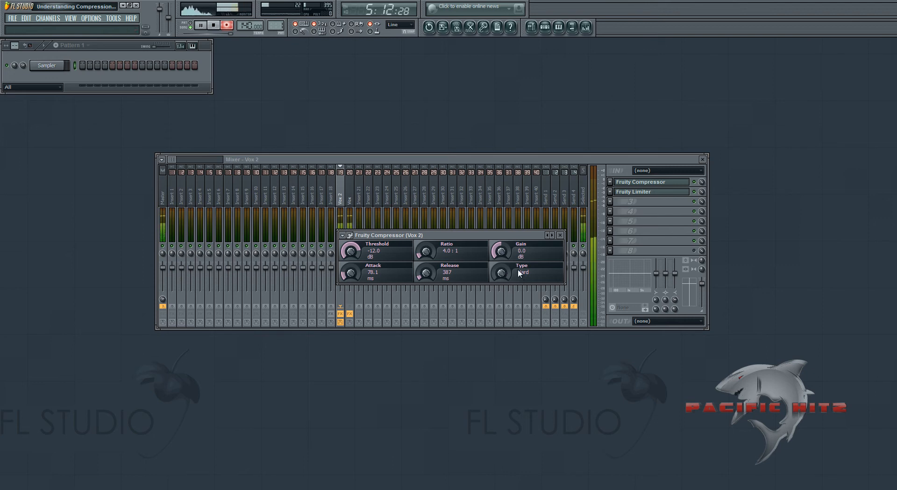
Step: Show the Fruity Limiter on Vox 2 with its knob reset to default as a visual aid
{"action": "left_click", "coordinate": [633, 191]}
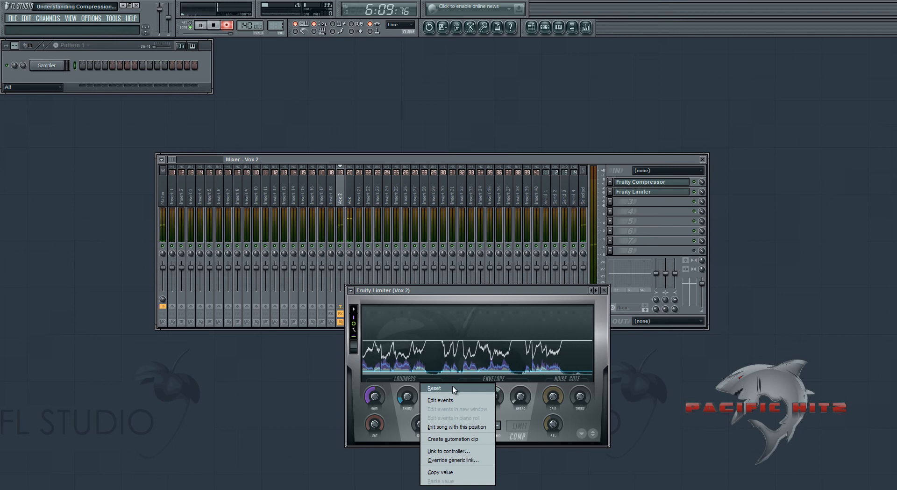
{"action": "left_click", "coordinate": [433, 388]}
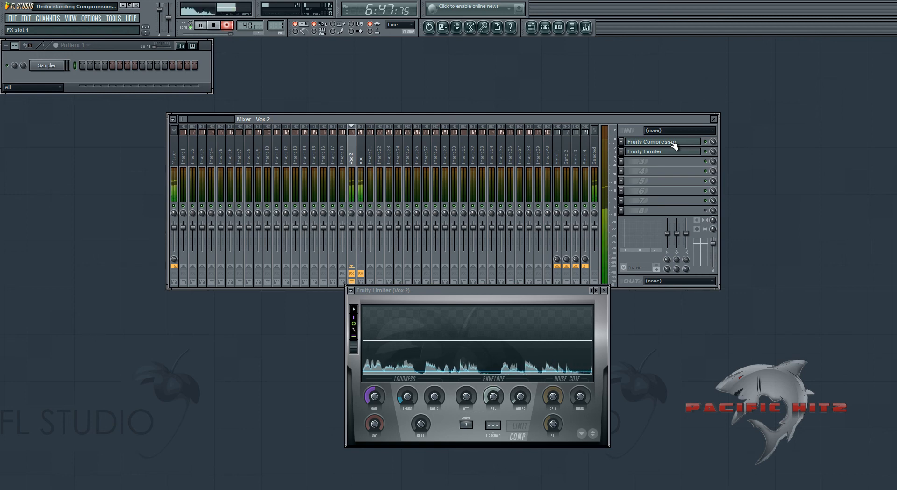
Step: Reopen the Fruity Compressor panel beside the limiter, still -12 dB, 4:1, 387 ms
{"action": "left_click", "coordinate": [652, 142]}
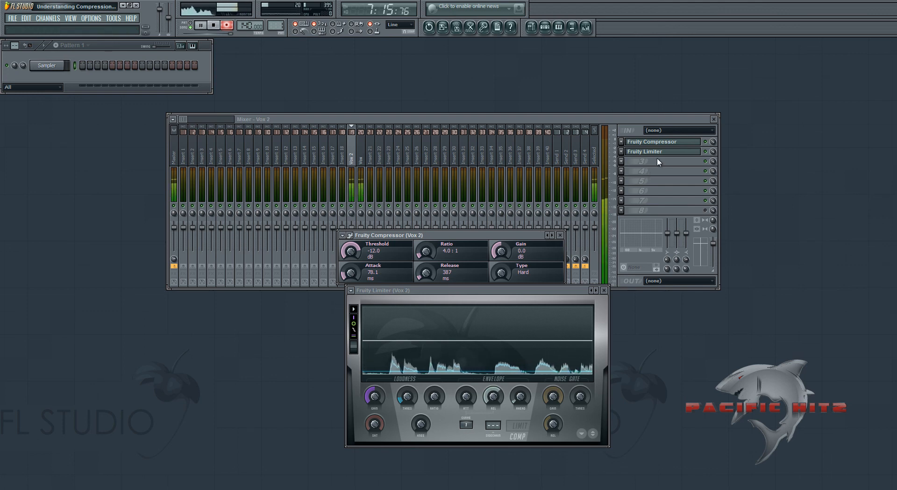
{"action": "mouse_move", "coordinate": [639, 167]}
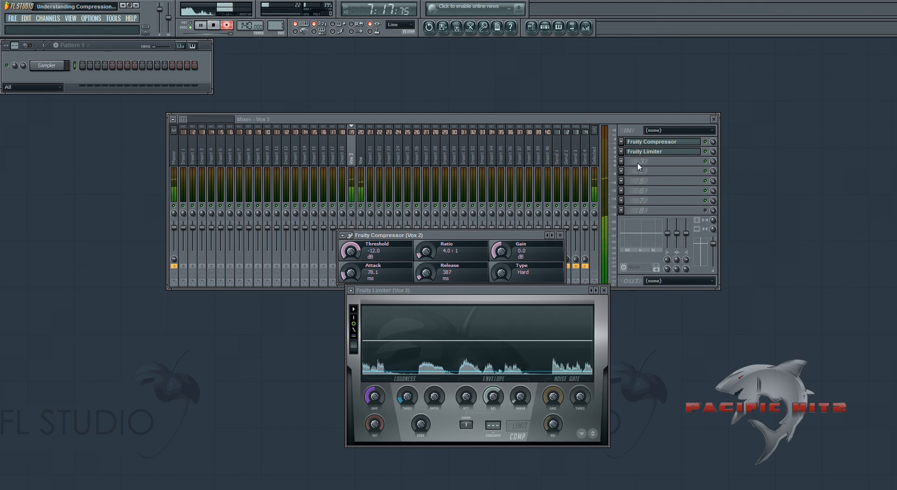
{"action": "mouse_move", "coordinate": [678, 163]}
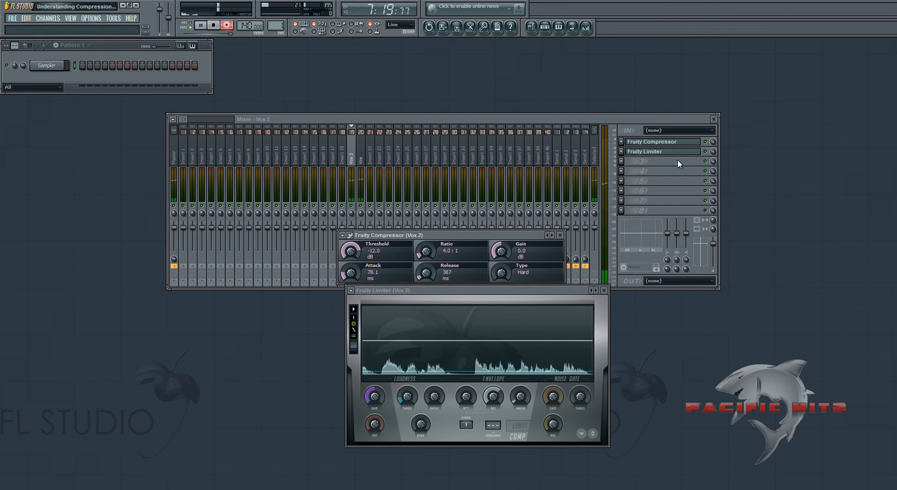